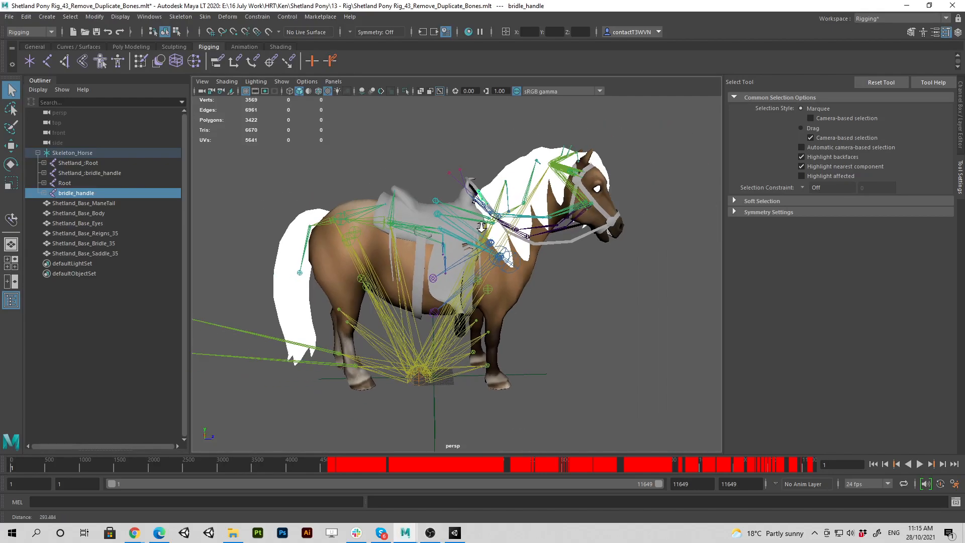
- Orbit around the pony and select its body mesh, Skeleton_Horse group and Shetland_:Root joint
drag(480, 227, 343, 219)
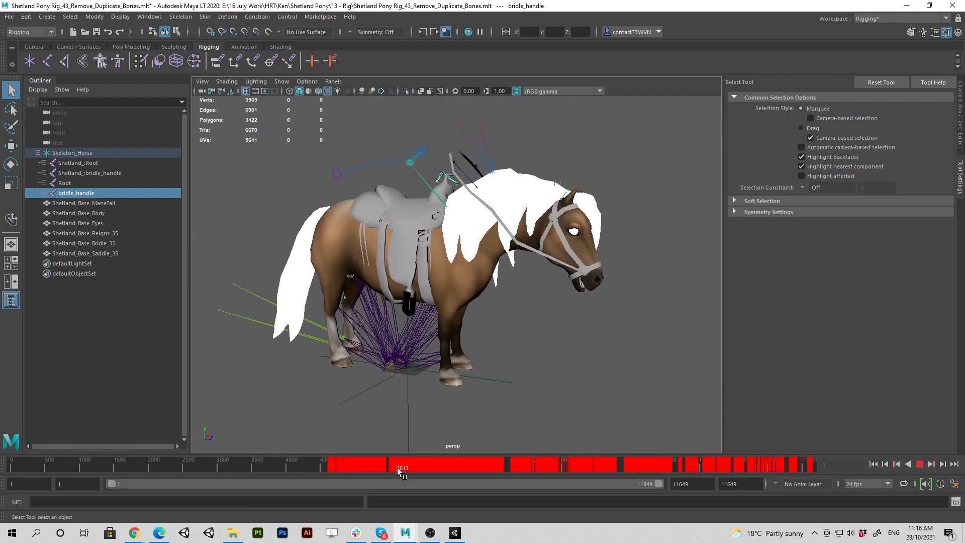
drag(400, 472, 472, 472)
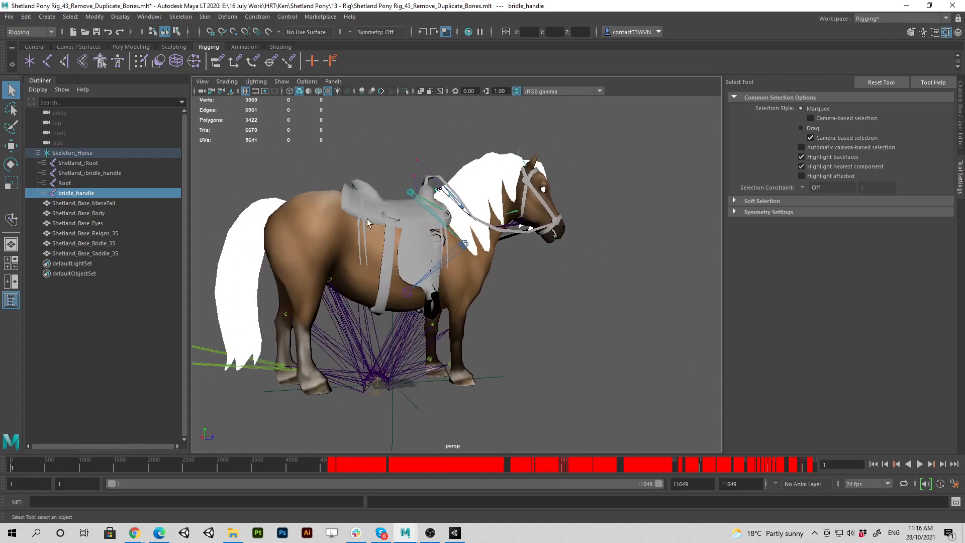
click(79, 213)
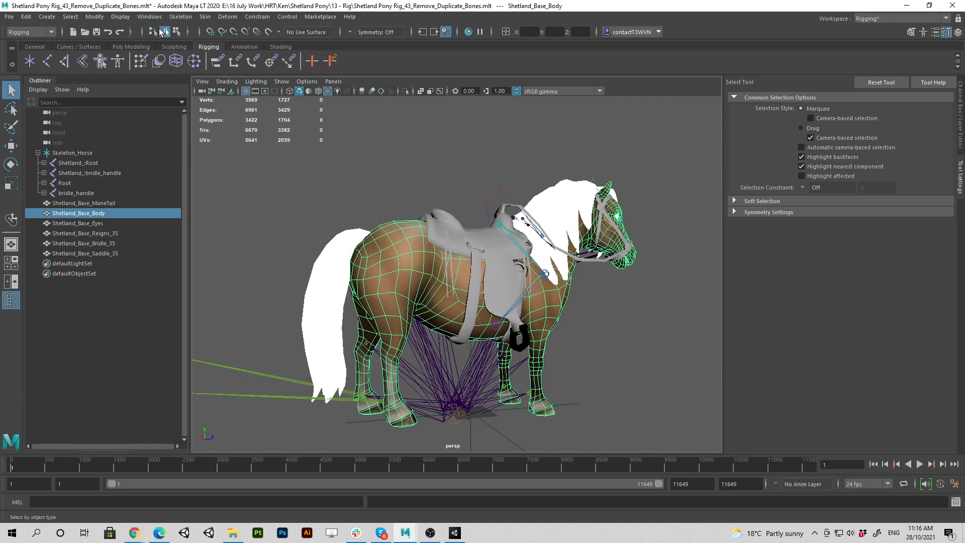
mouse_move(191, 4)
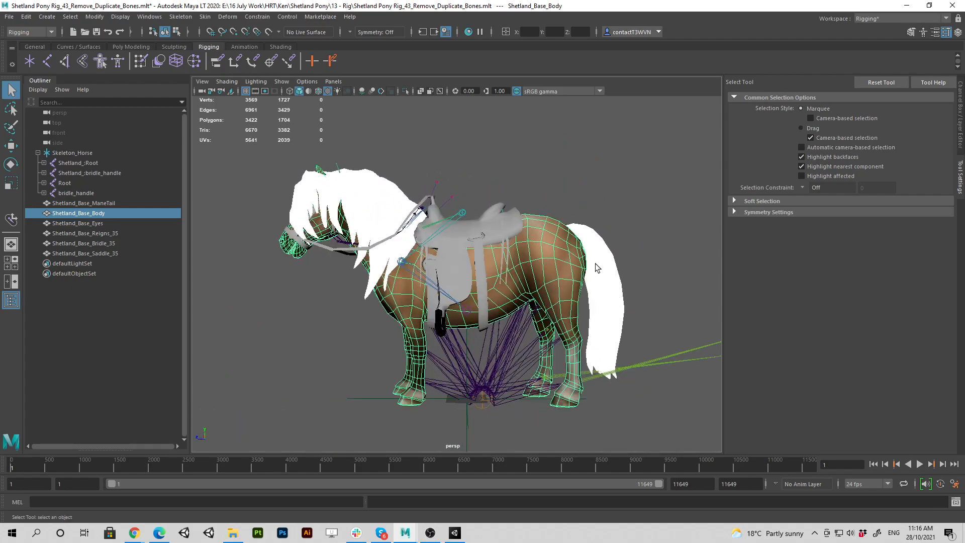
drag(597, 268, 489, 301)
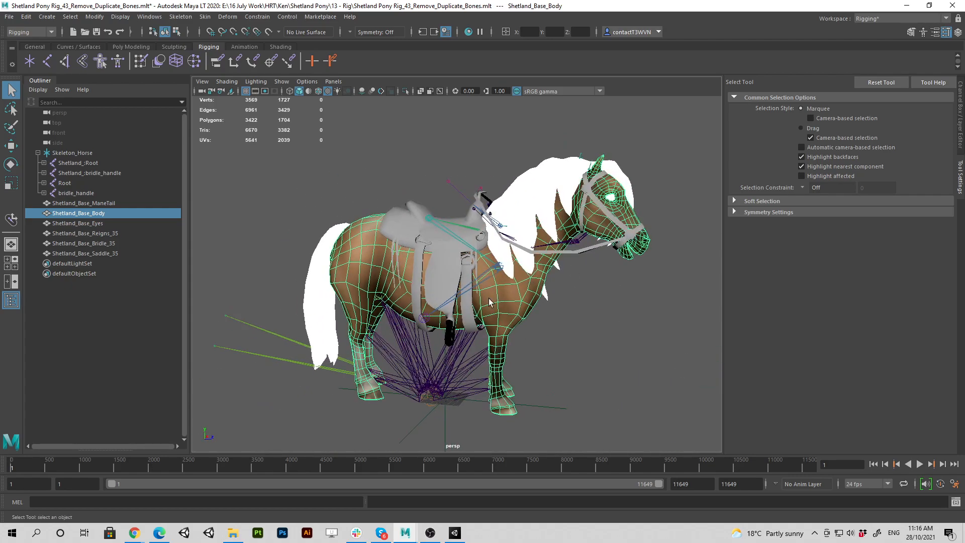
drag(492, 302, 523, 299)
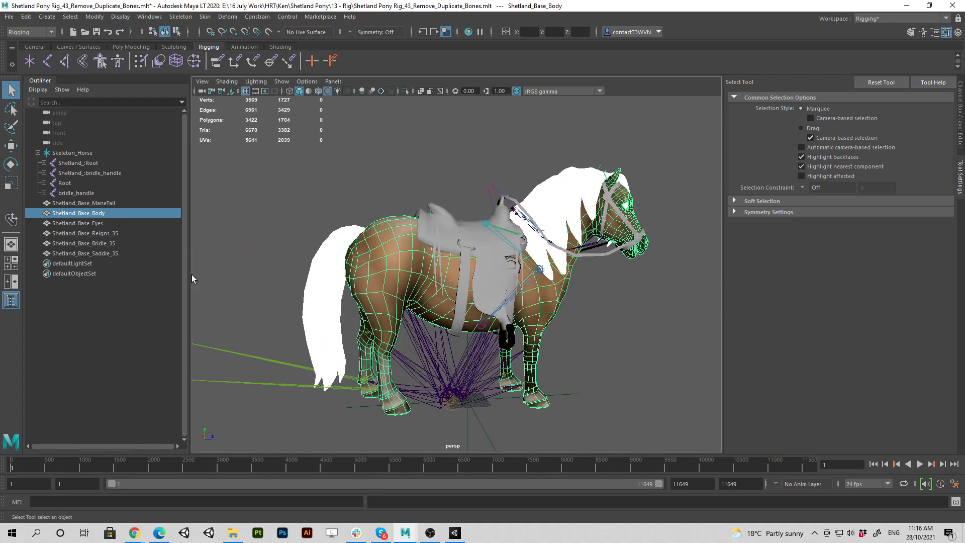
click(72, 152)
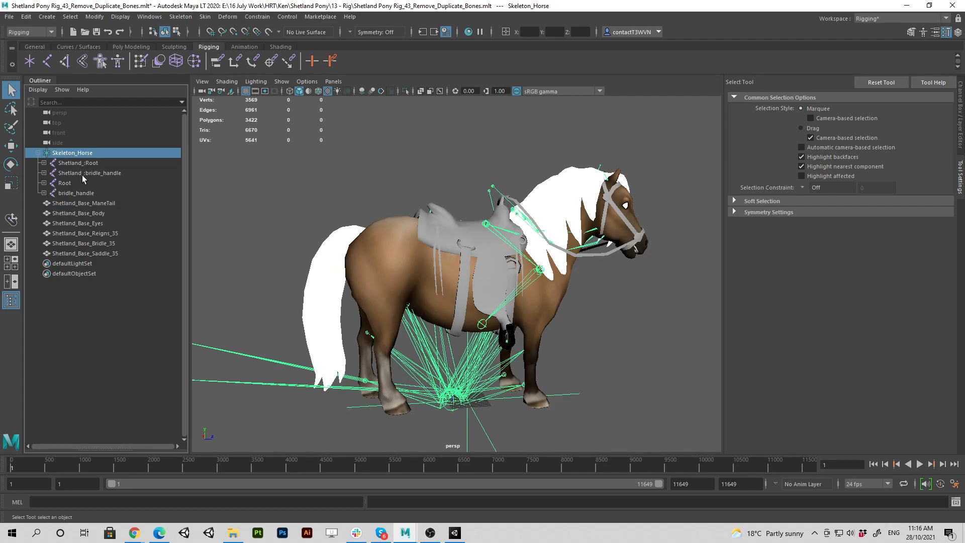
mouse_move(77, 169)
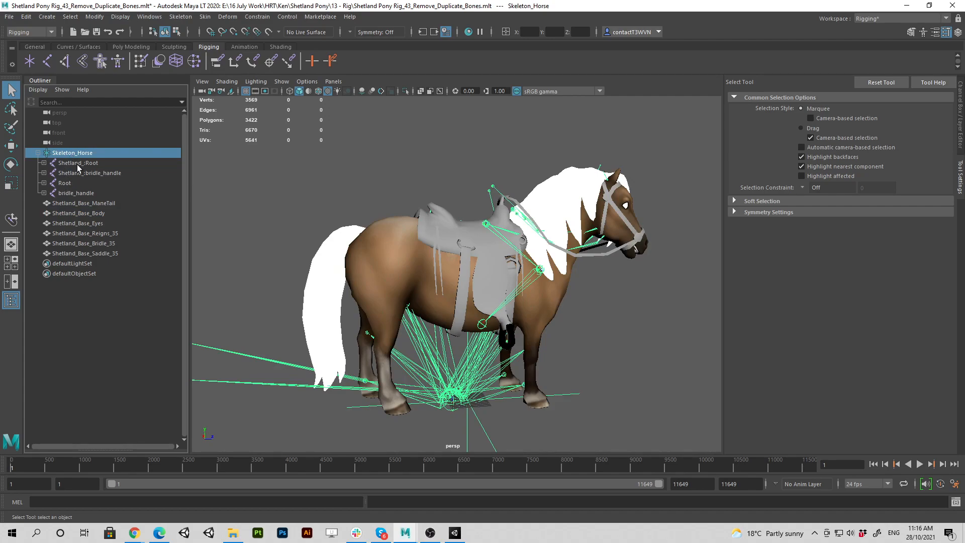
click(78, 163)
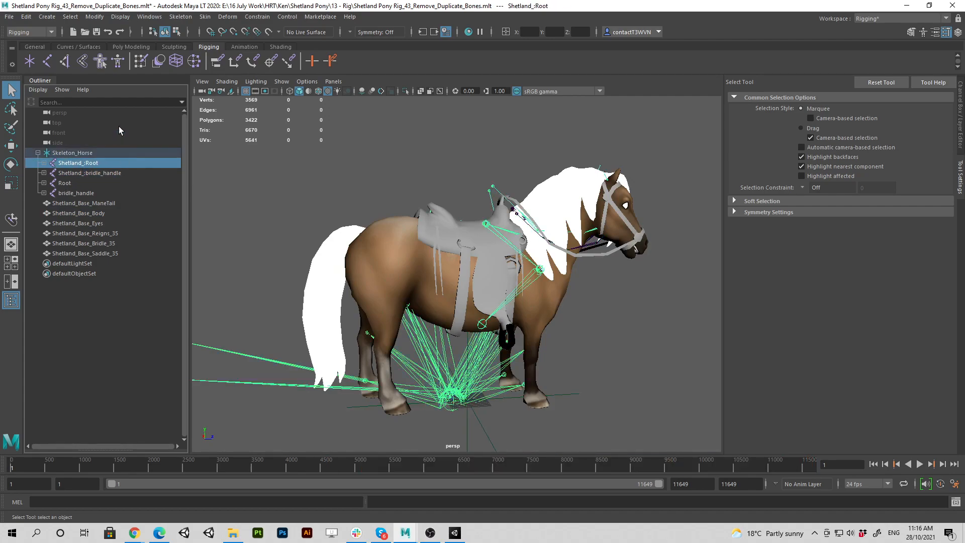
- In the Namespace Editor, check the Root, bridle handle, mane and eyes items for namespaces
click(149, 17)
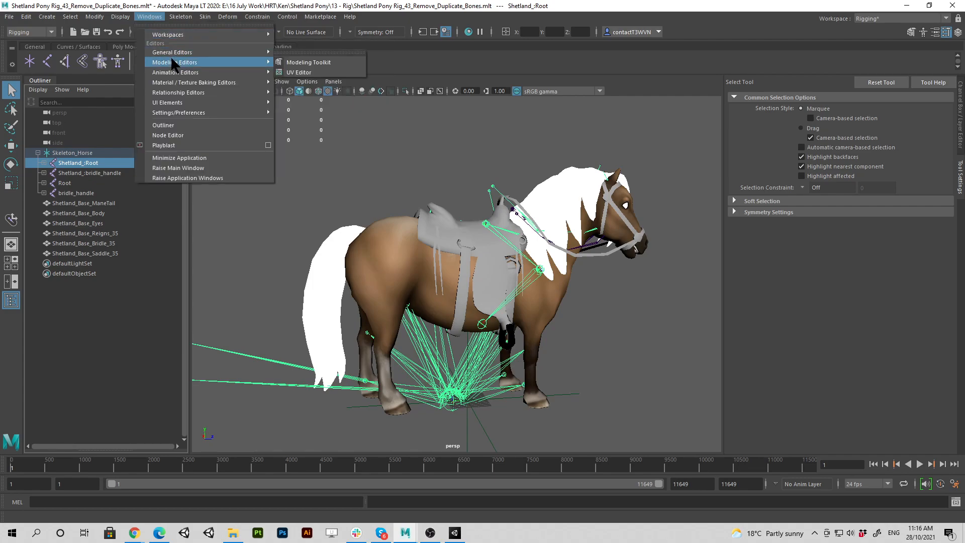
mouse_move(181, 52)
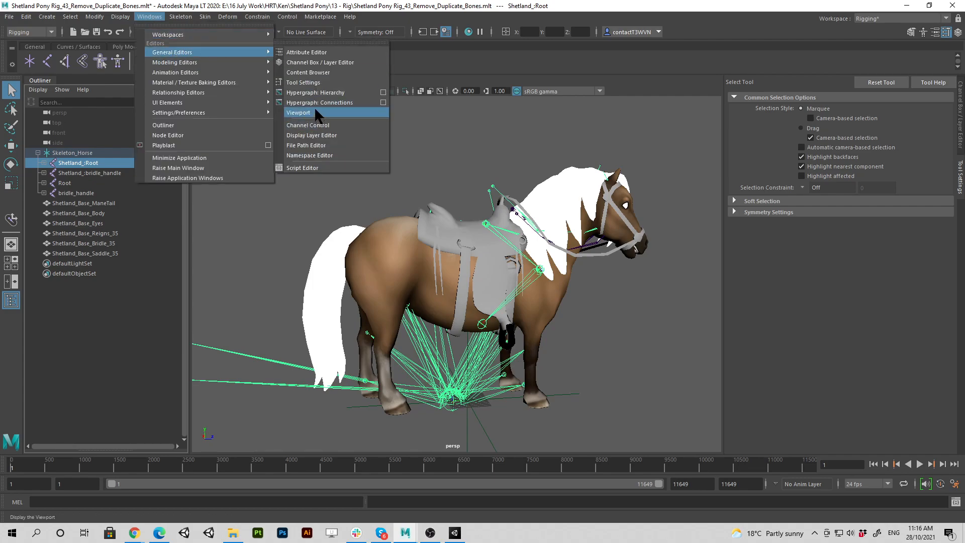
click(309, 154)
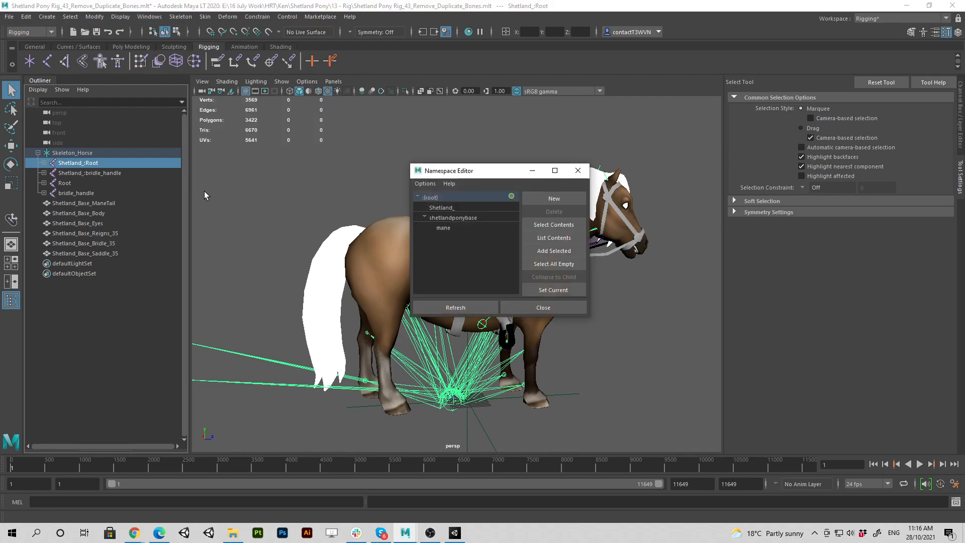
click(89, 173)
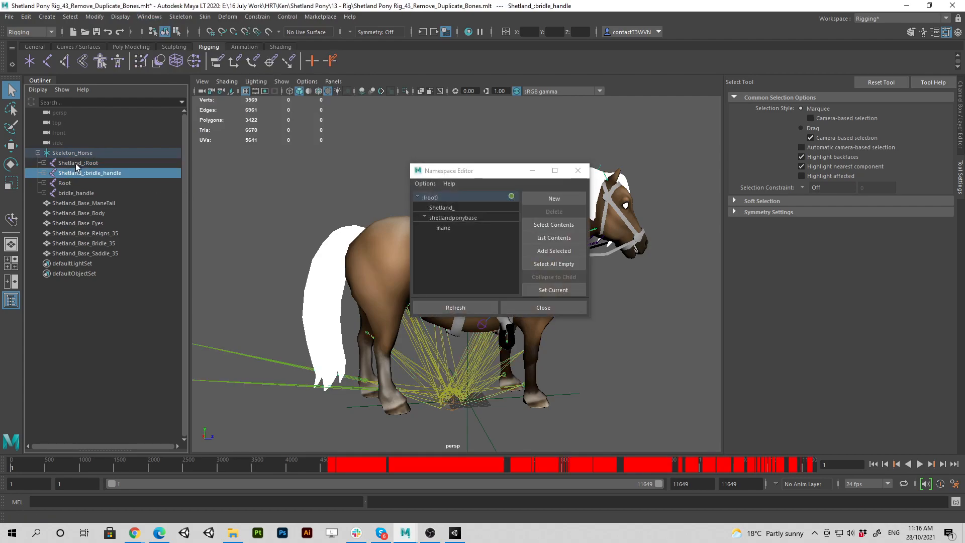
click(84, 203)
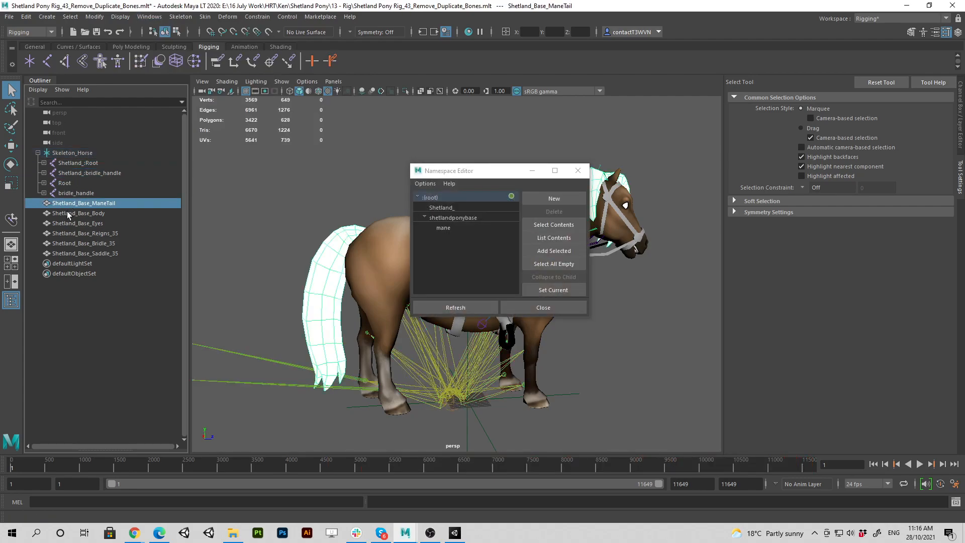
mouse_move(72, 208)
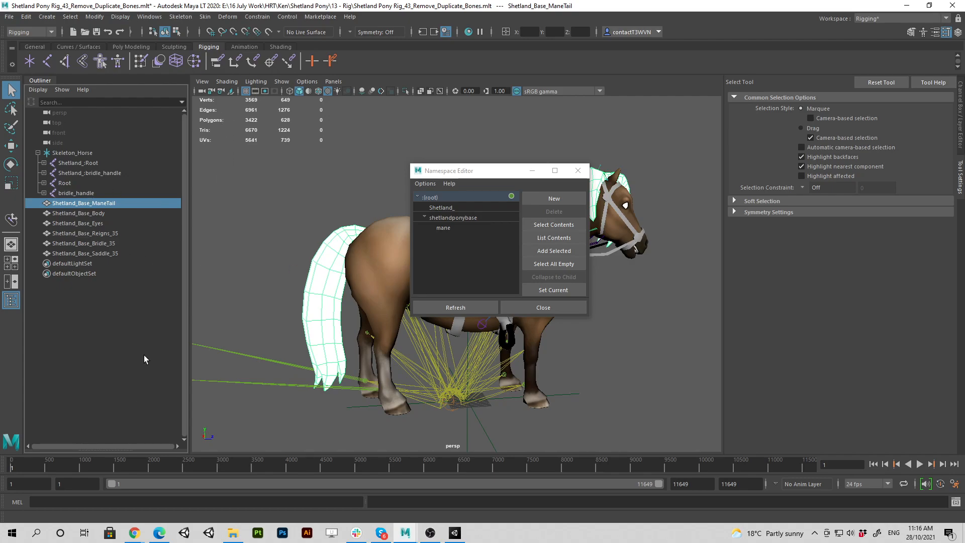
mouse_move(396, 295)
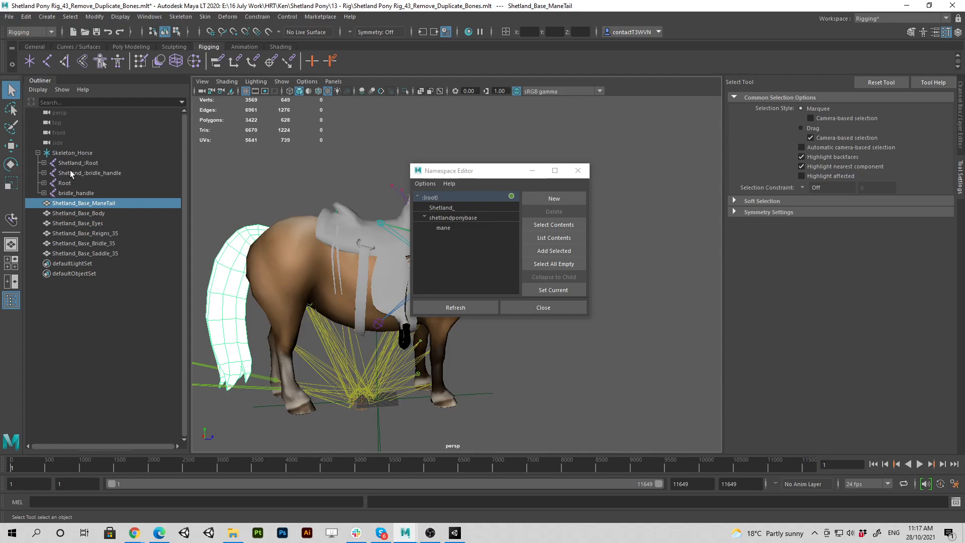
click(78, 162)
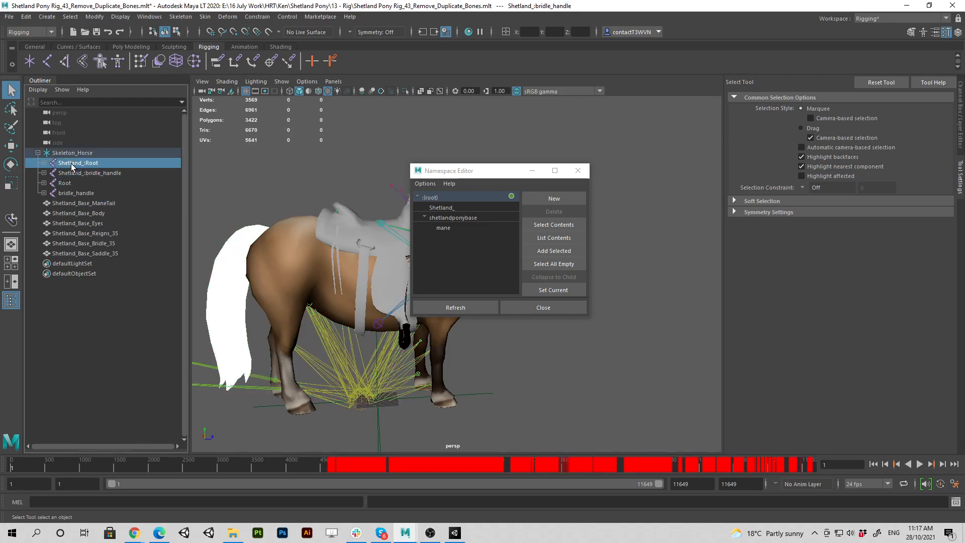
click(83, 203)
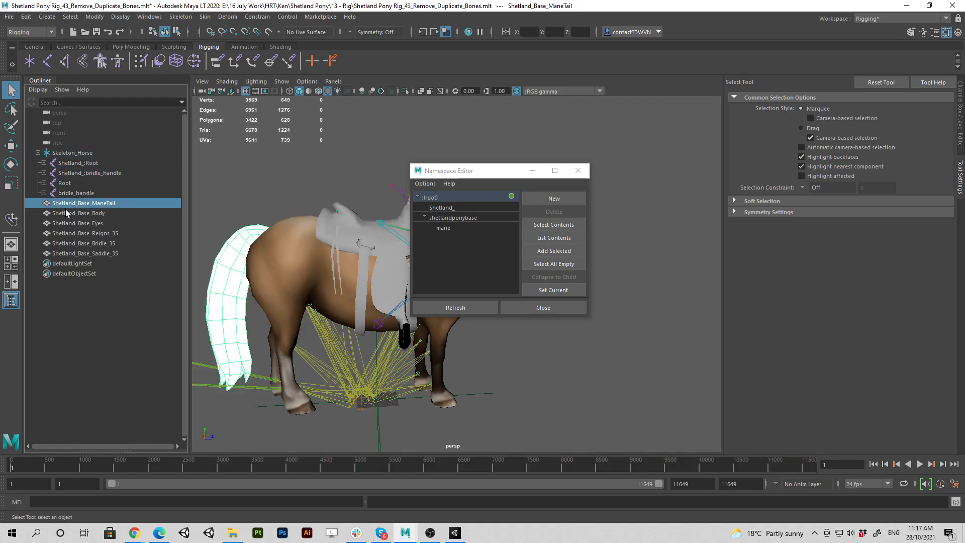
click(77, 223)
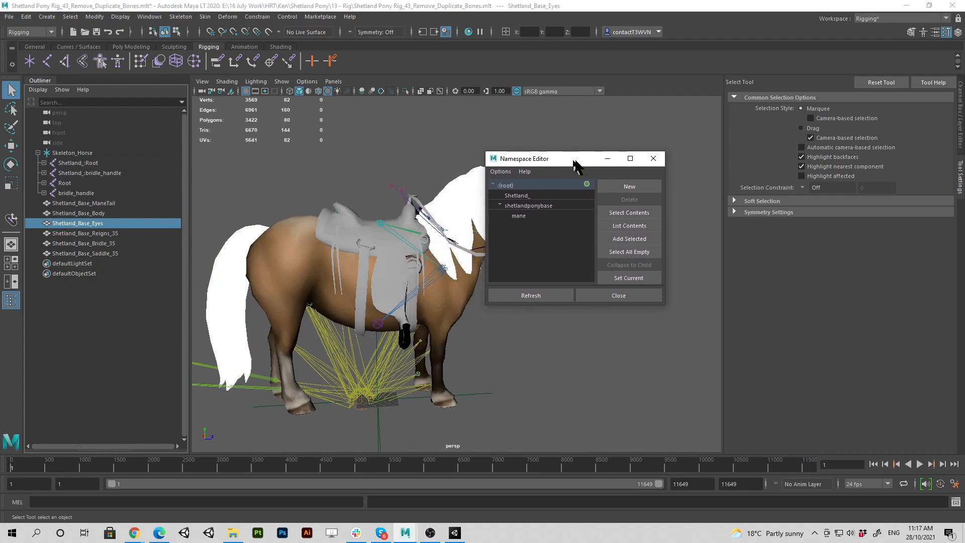
click(618, 295)
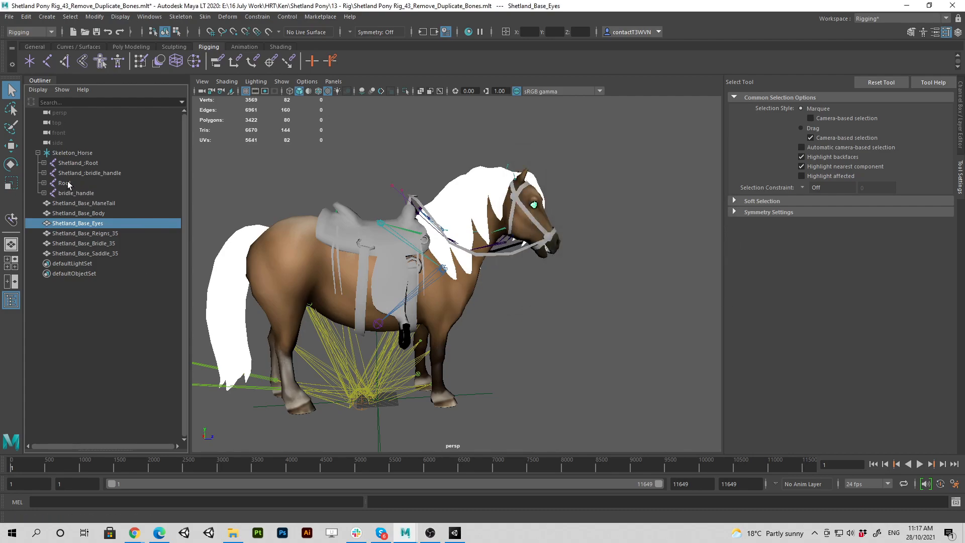
- Select the reins, plain Root and bridle_handle joints, tack meshes and eyes to compare skeletons
click(85, 233)
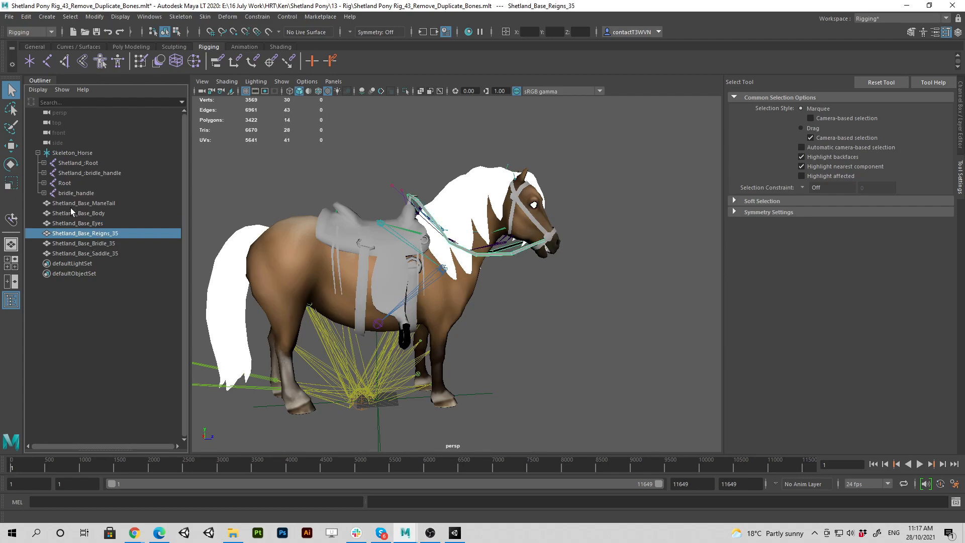
click(76, 193)
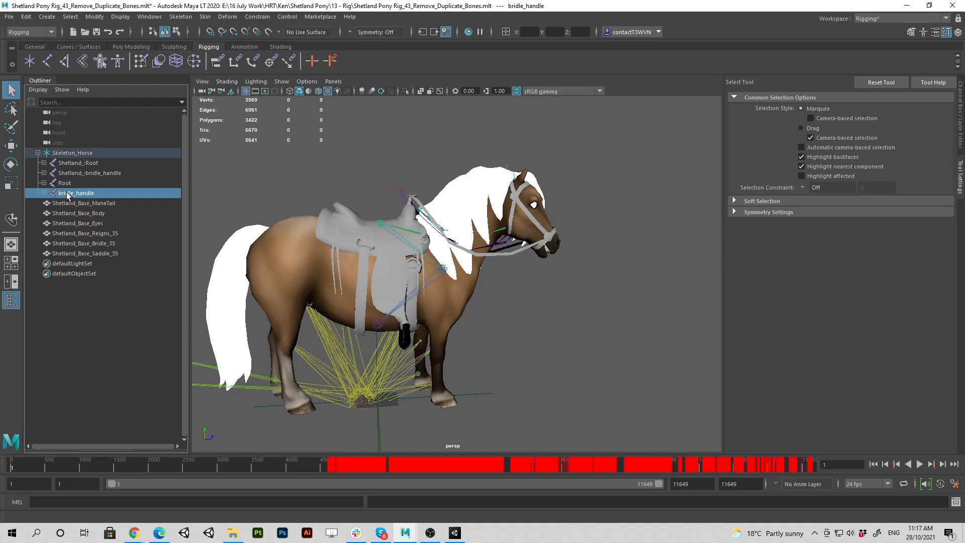
click(65, 182)
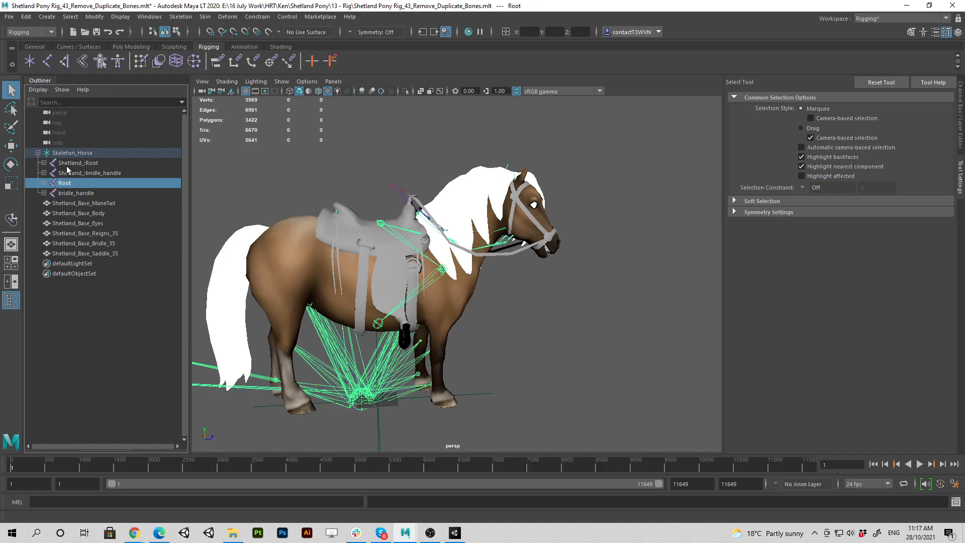
click(76, 192)
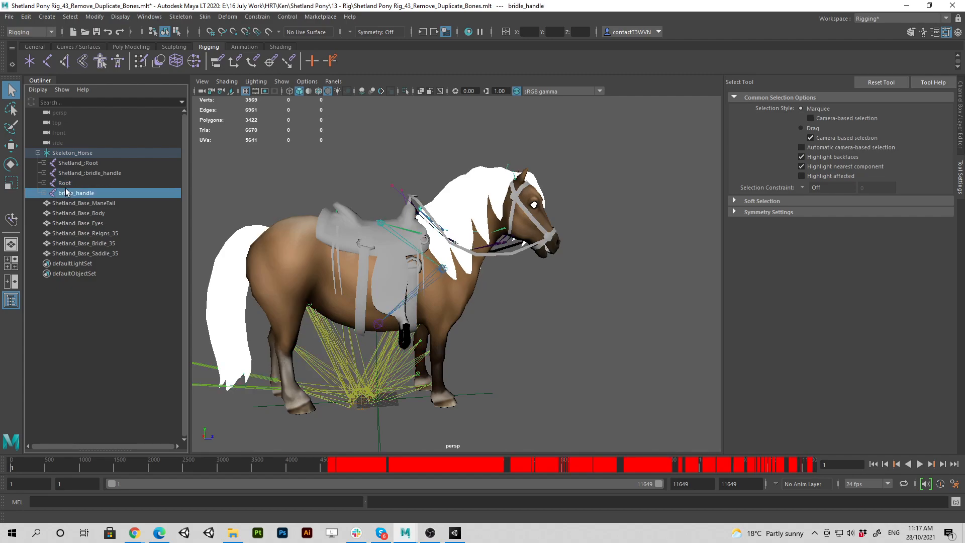
click(64, 182)
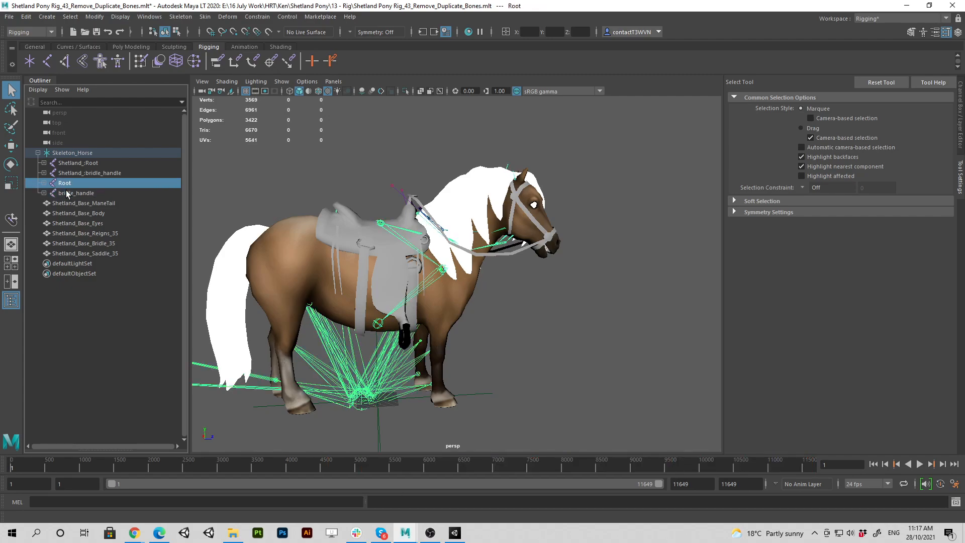
click(88, 172)
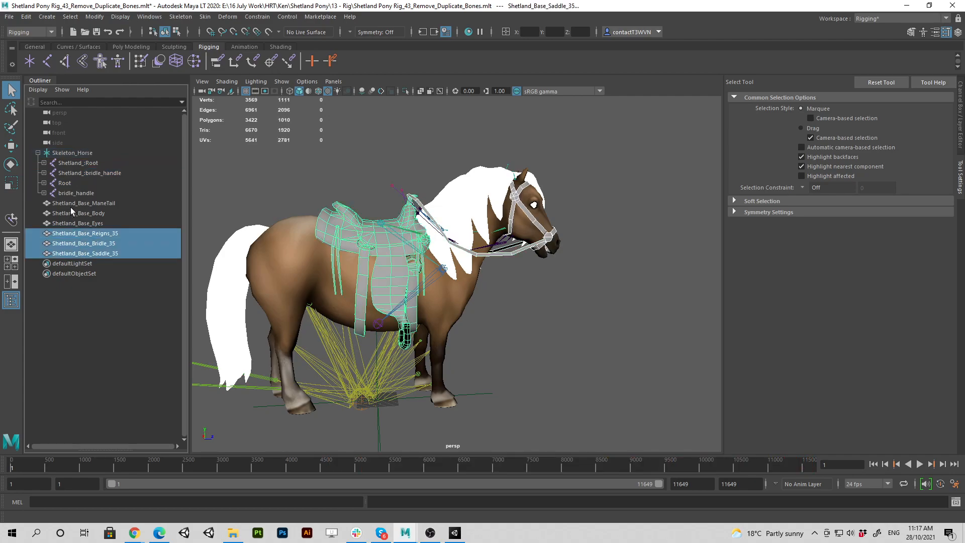
click(77, 222)
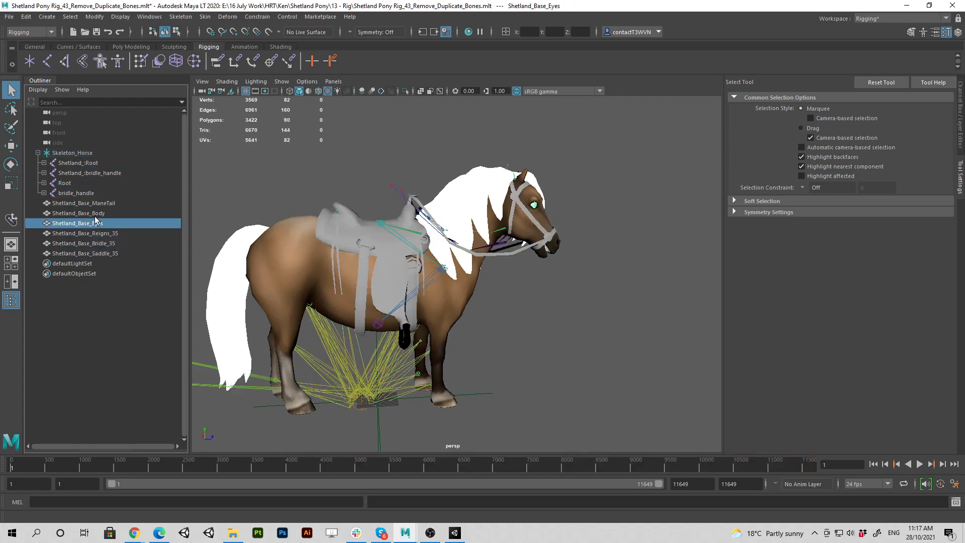
click(64, 182)
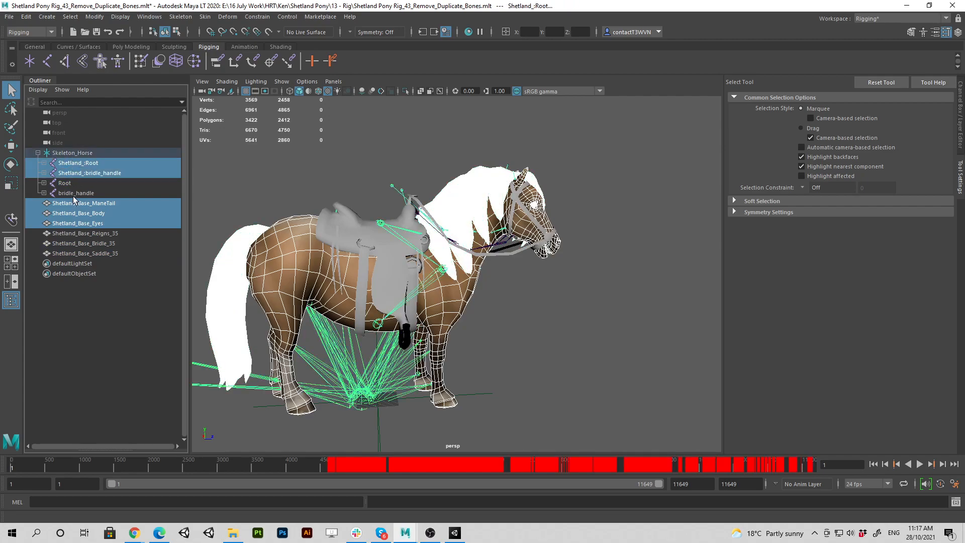
click(64, 182)
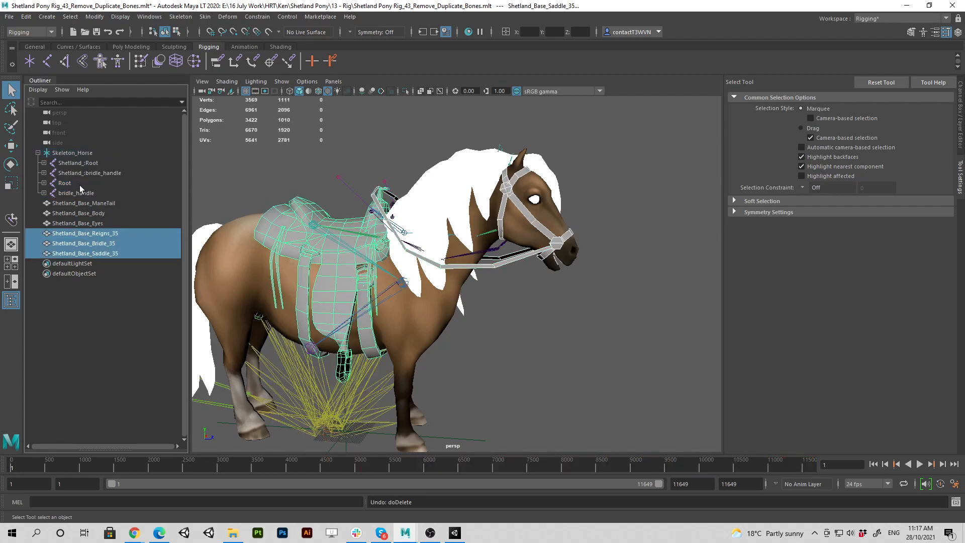
mouse_move(103, 289)
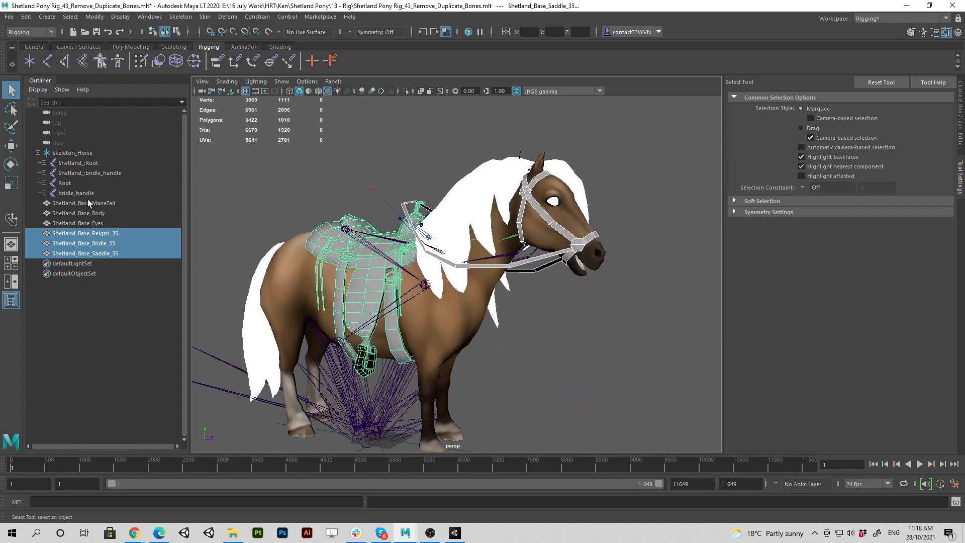
mouse_move(84, 195)
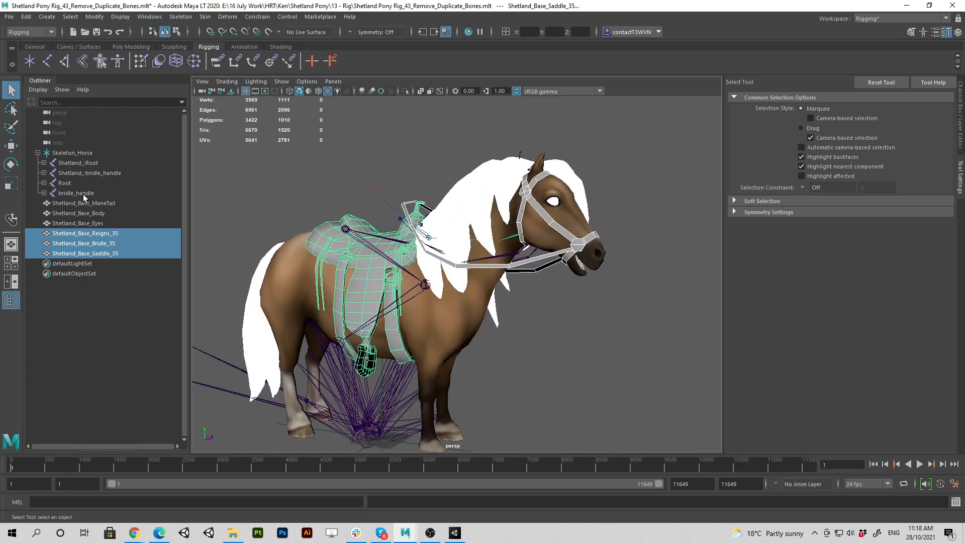
- Rename the reins, bridle and saddle meshes to drop their _35 suffix
double_click(85, 233)
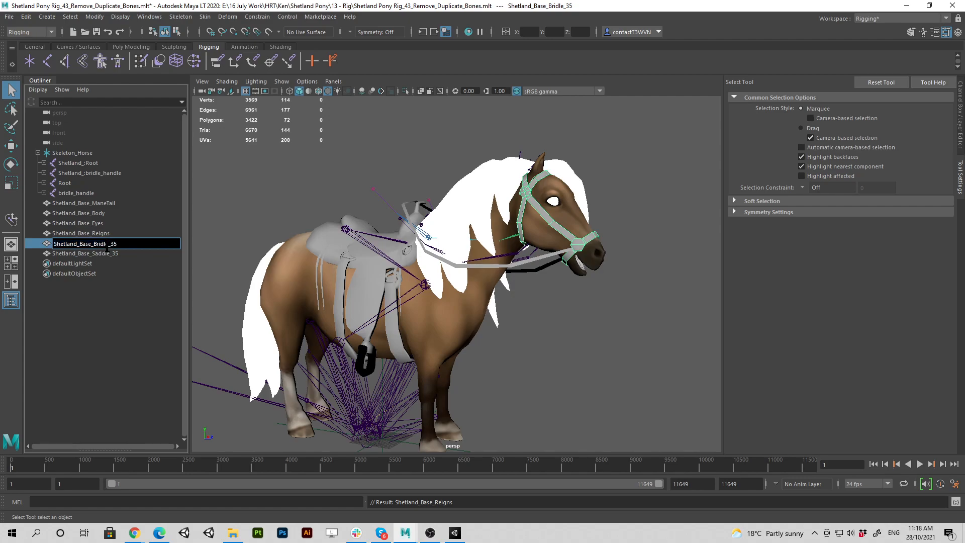
click(85, 254)
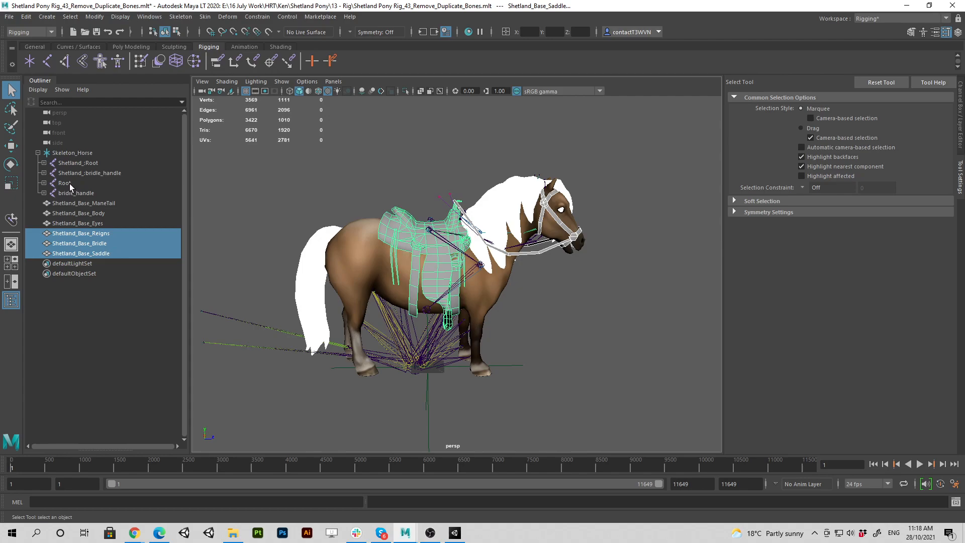
mouse_move(70, 203)
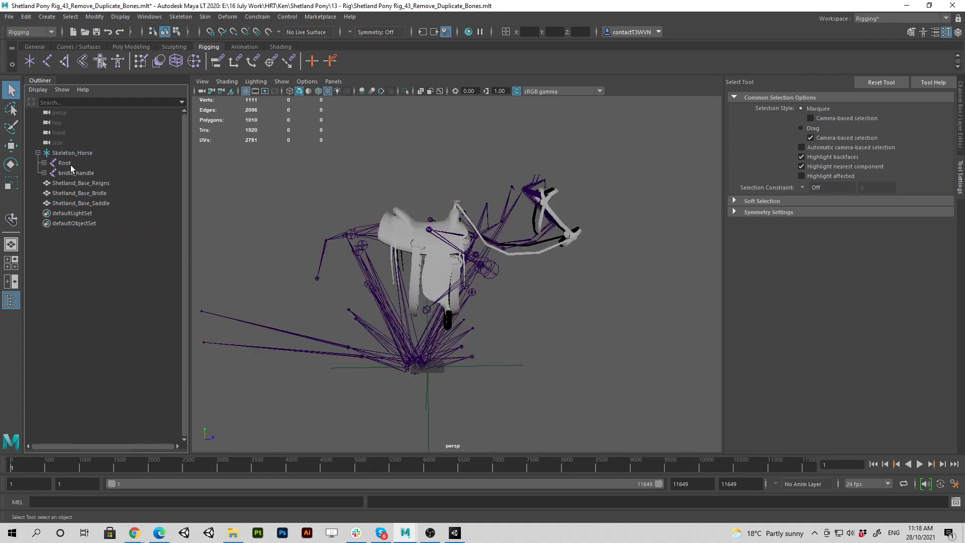
- Select Skeleton_Horse together with the reins, bridle and saddle meshes
click(73, 152)
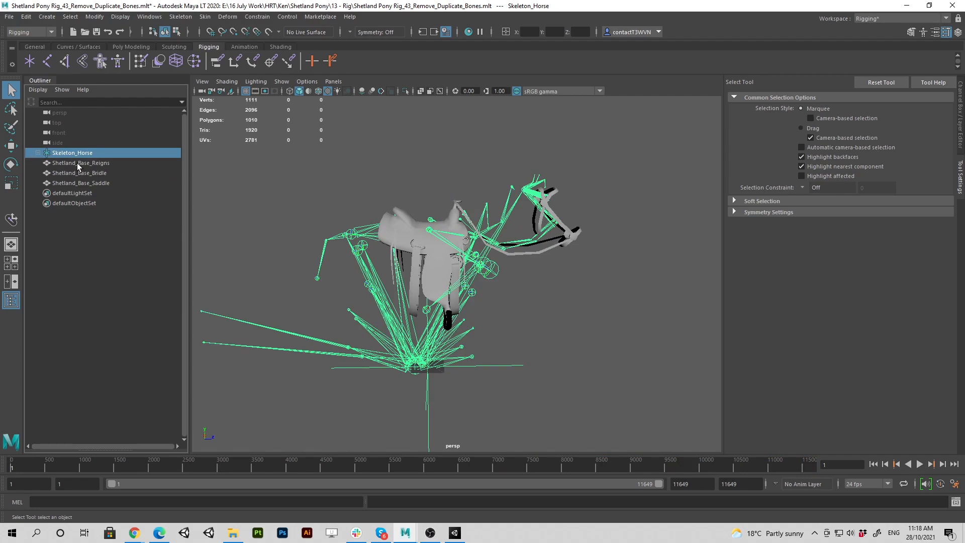
click(80, 183)
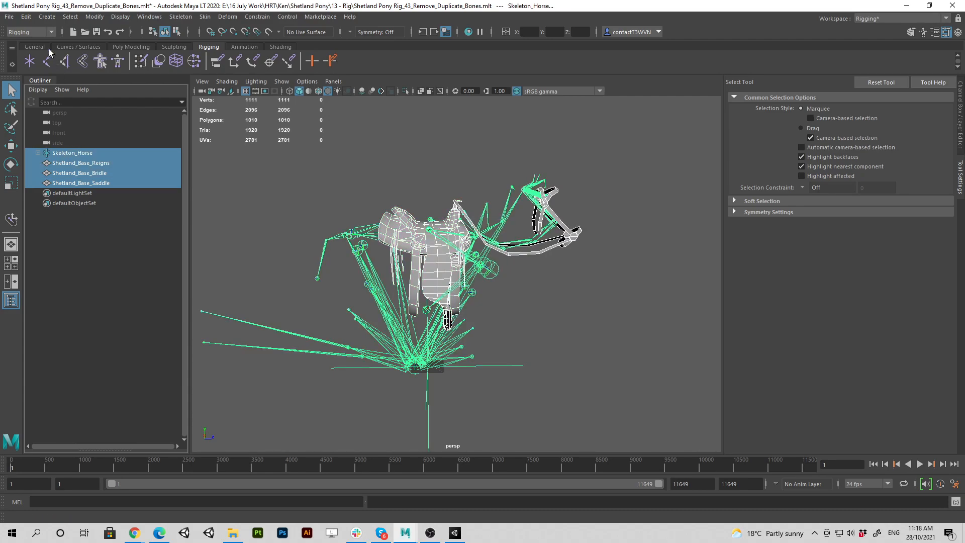
- Export the selection over Shetland_Pony_Rig_Final_43_Tack.fbx, confirming the replacement
click(9, 18)
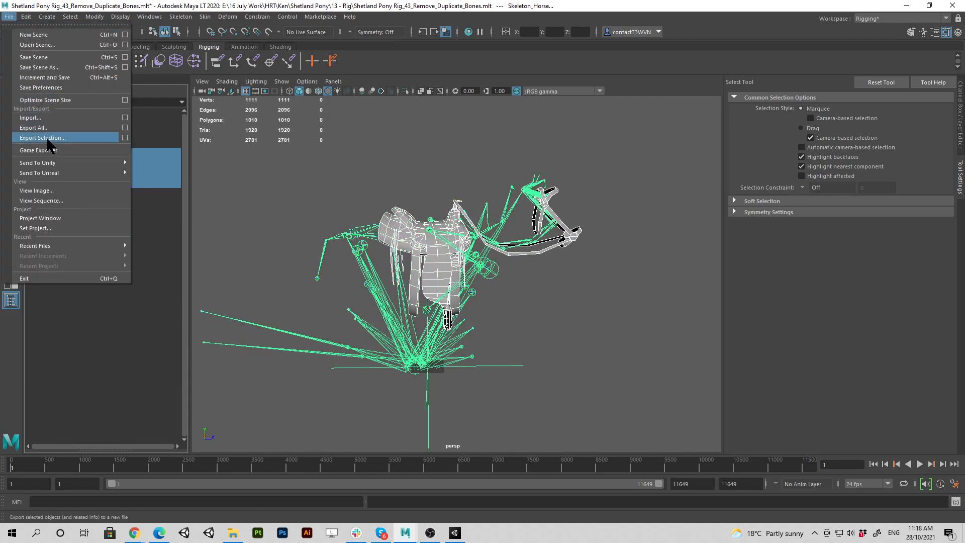
click(43, 137)
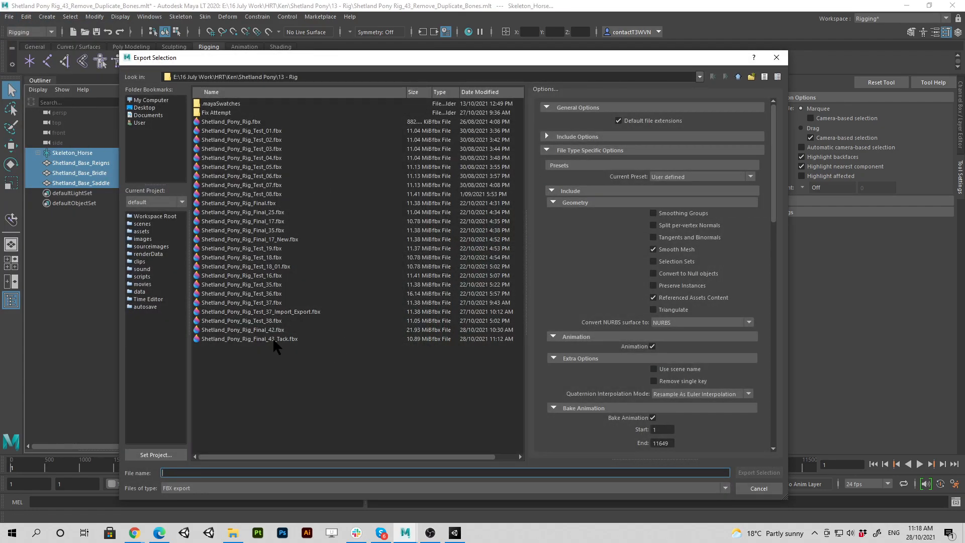
click(759, 472)
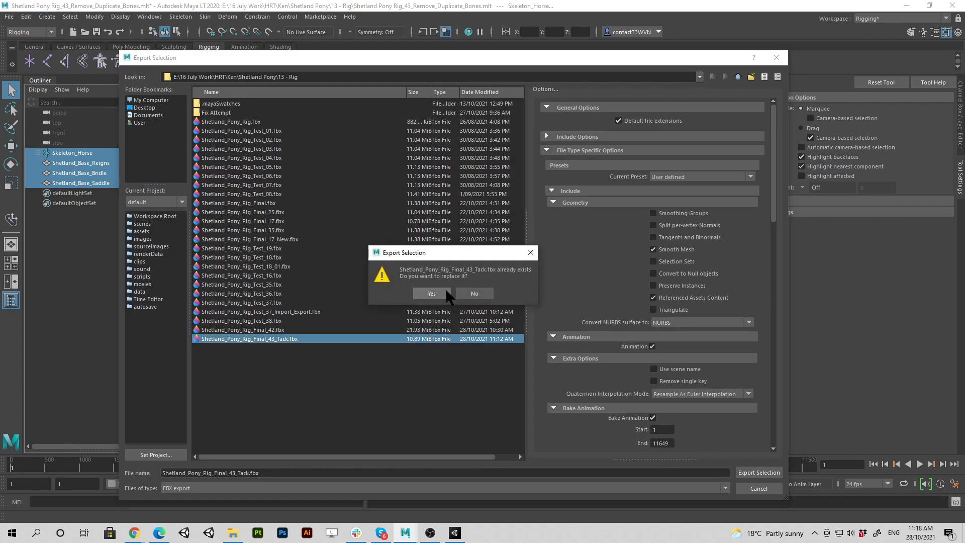
click(431, 293)
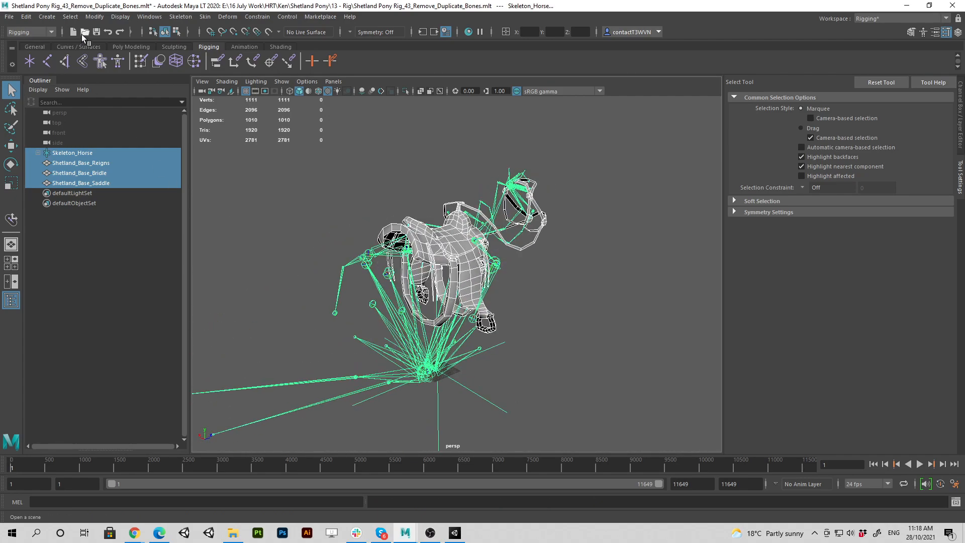
- Reopen the pony scene without saving and delete the old _35 reins, bridle and saddle
click(89, 31)
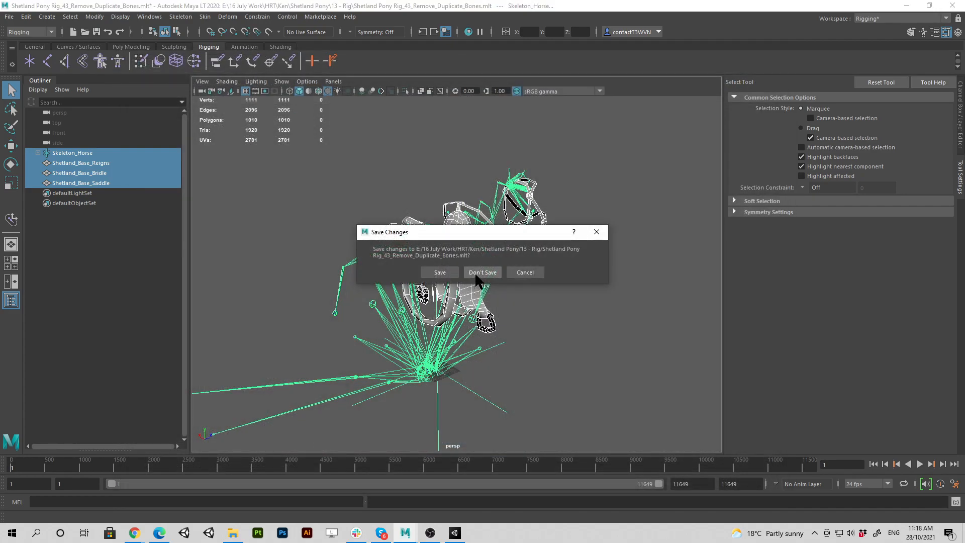
click(483, 272)
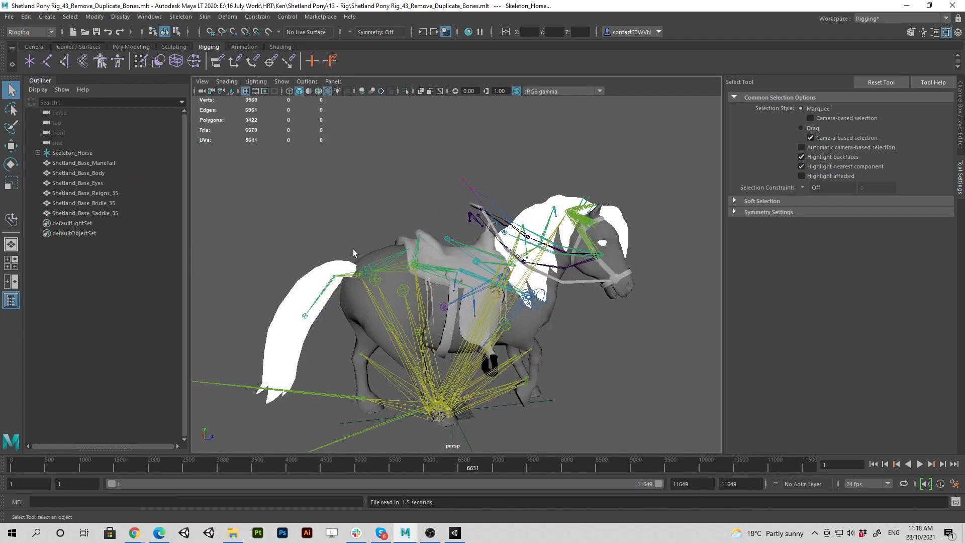
click(84, 213)
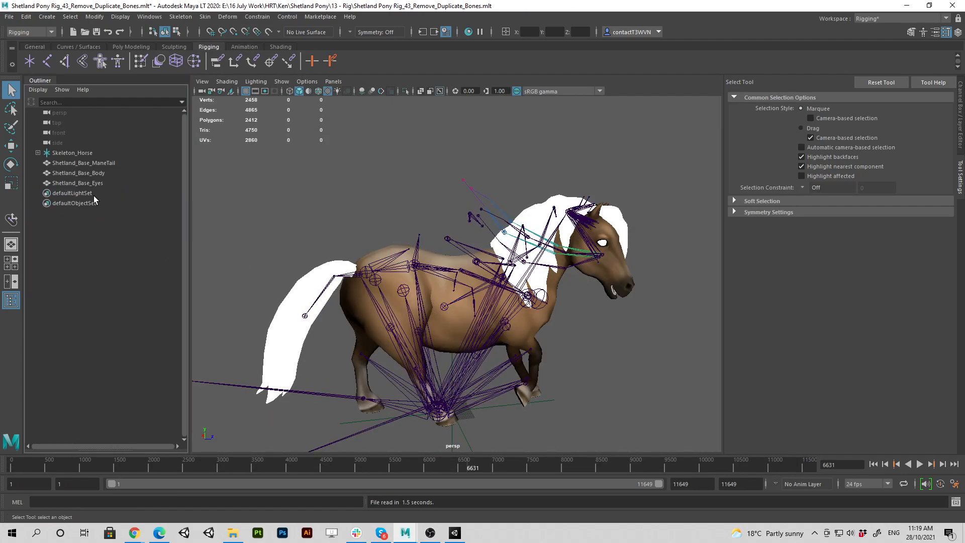
click(39, 152)
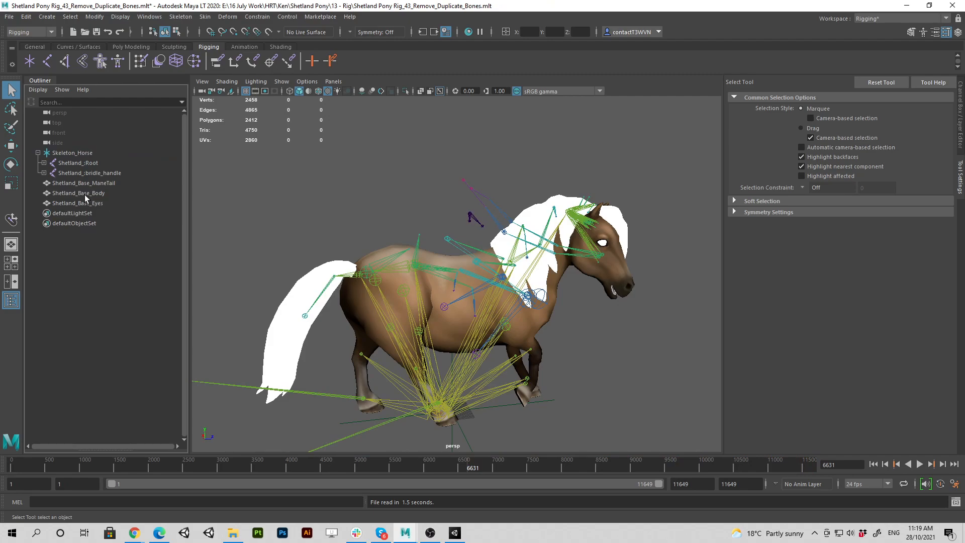
- Select Shetland_:Root and expand its joint chain to inspect the prefixed joint names
click(79, 162)
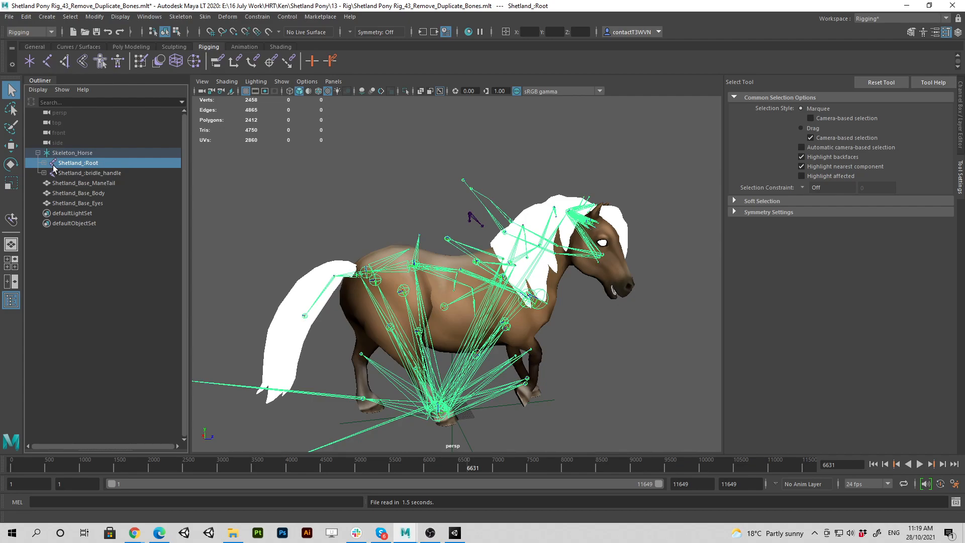
mouse_move(64, 166)
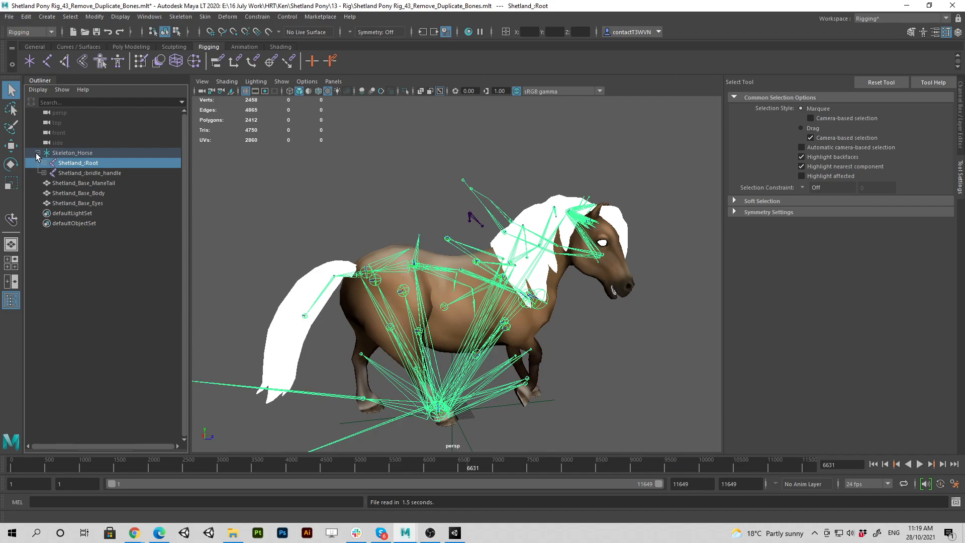
click(44, 163)
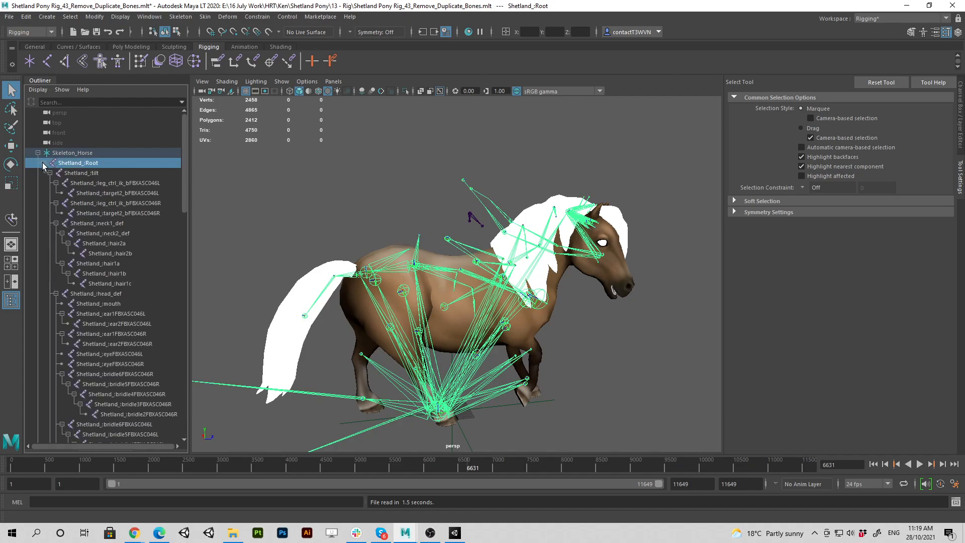
click(37, 152)
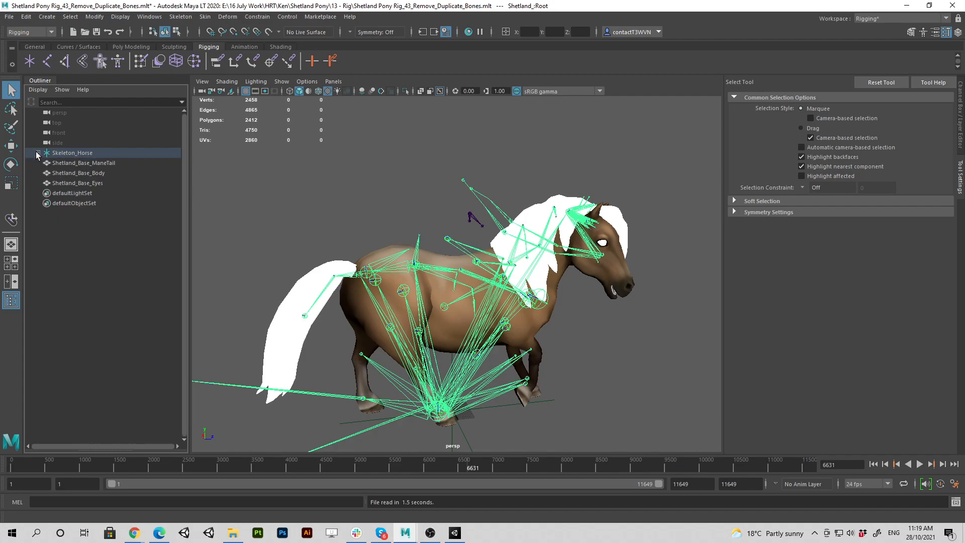
click(37, 152)
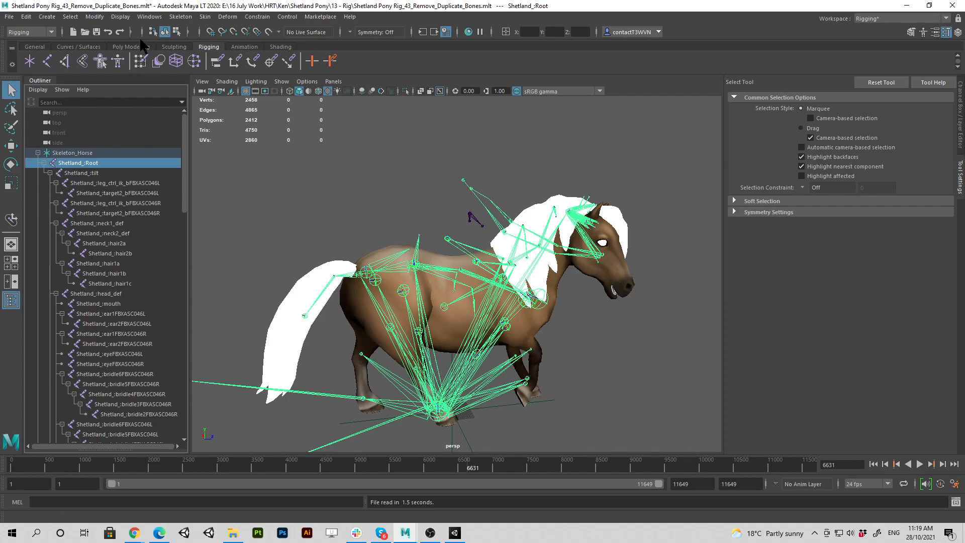
- Delete the Shetland_ namespace in the Namespace Editor, merging its contents with root
click(149, 16)
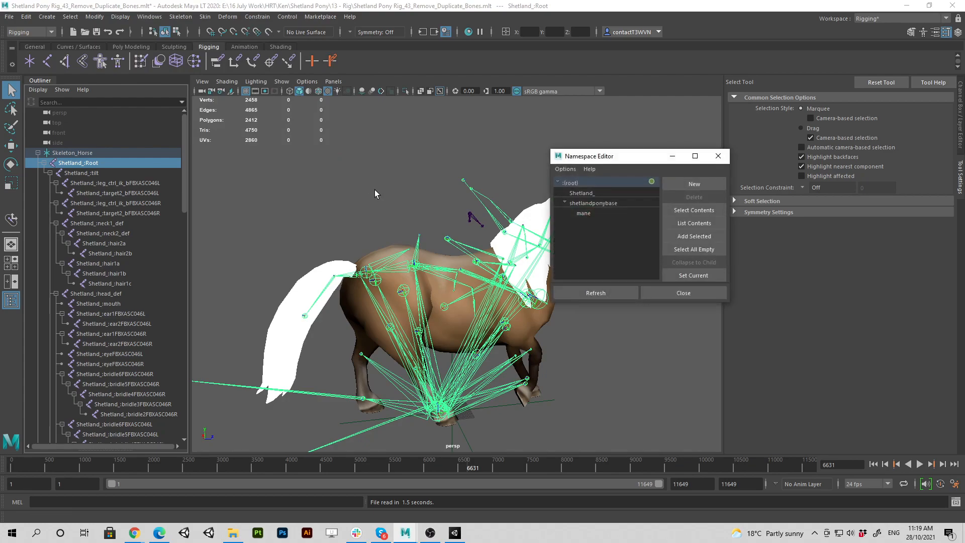
mouse_move(104, 275)
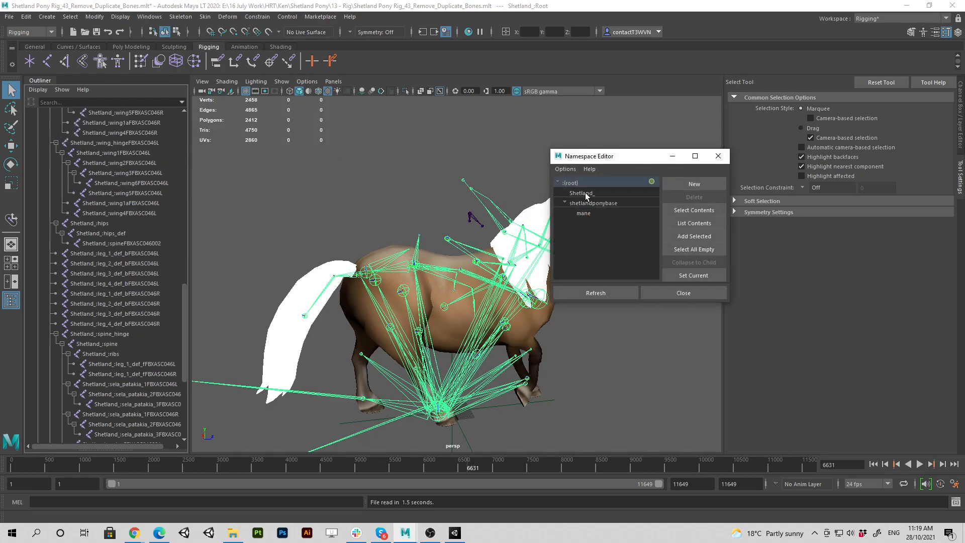
click(581, 193)
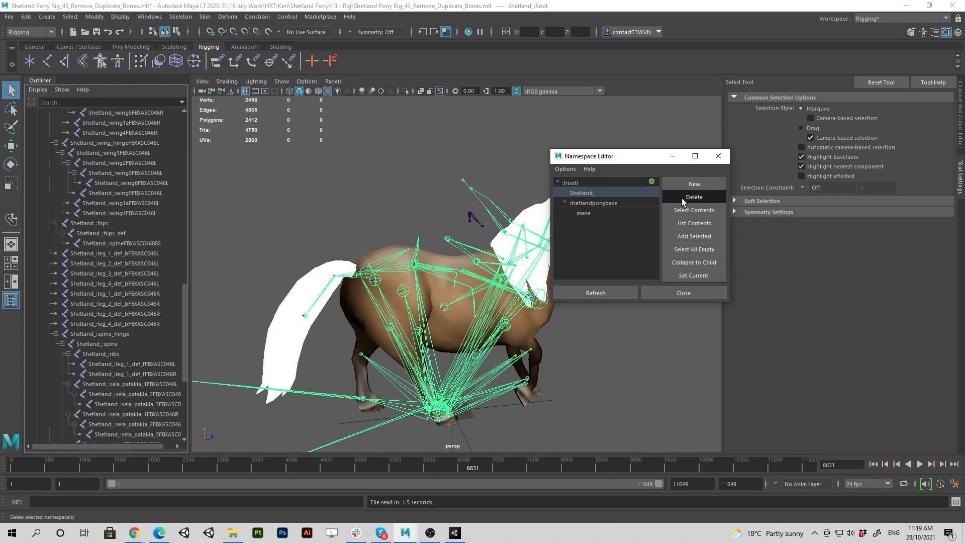
click(694, 197)
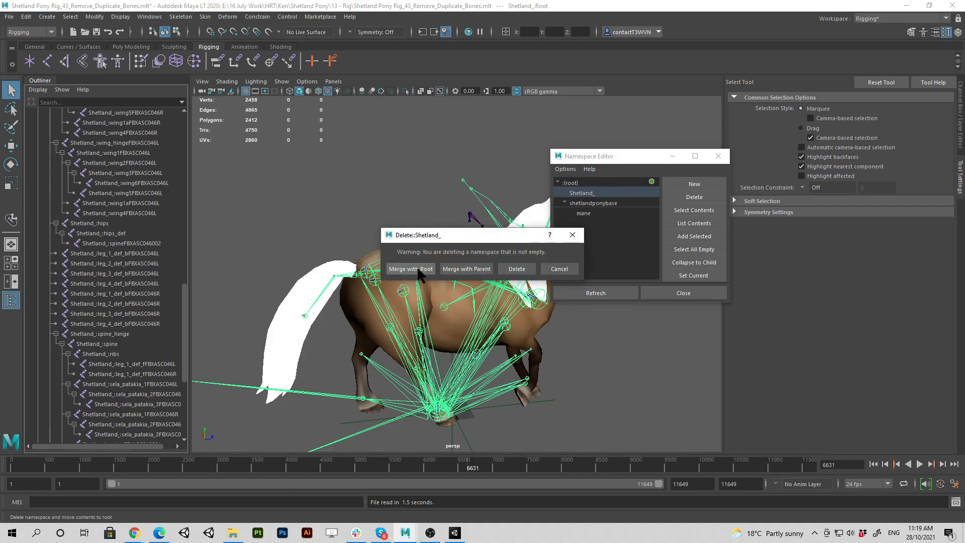
click(411, 268)
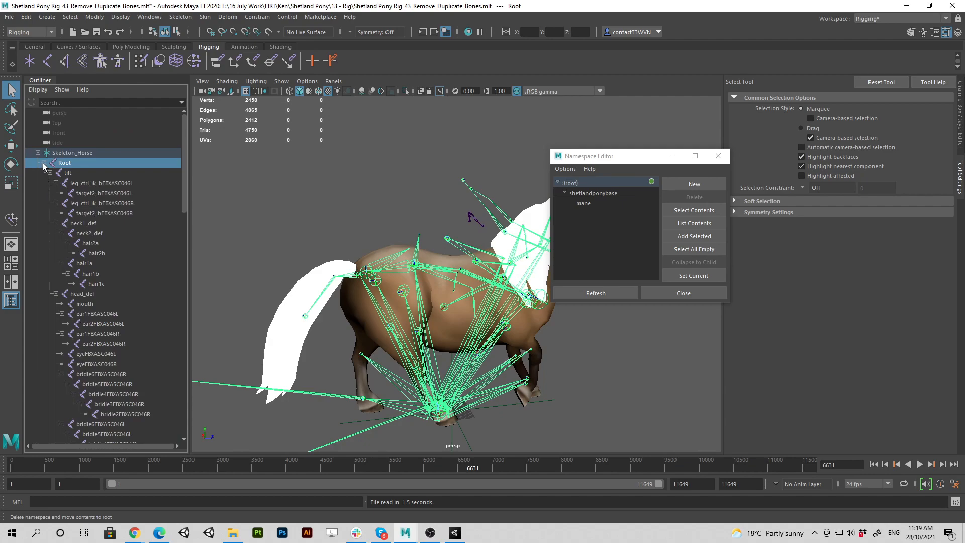
click(45, 166)
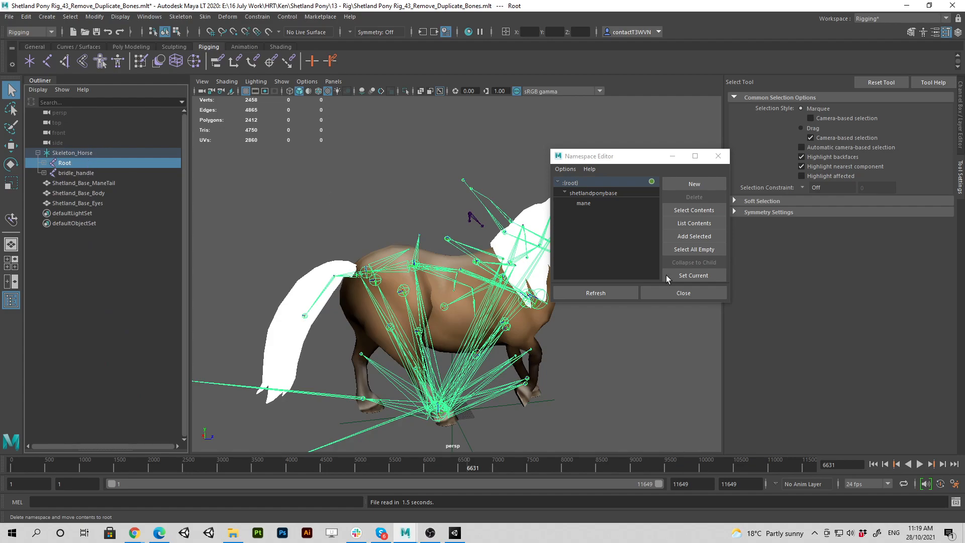
click(683, 292)
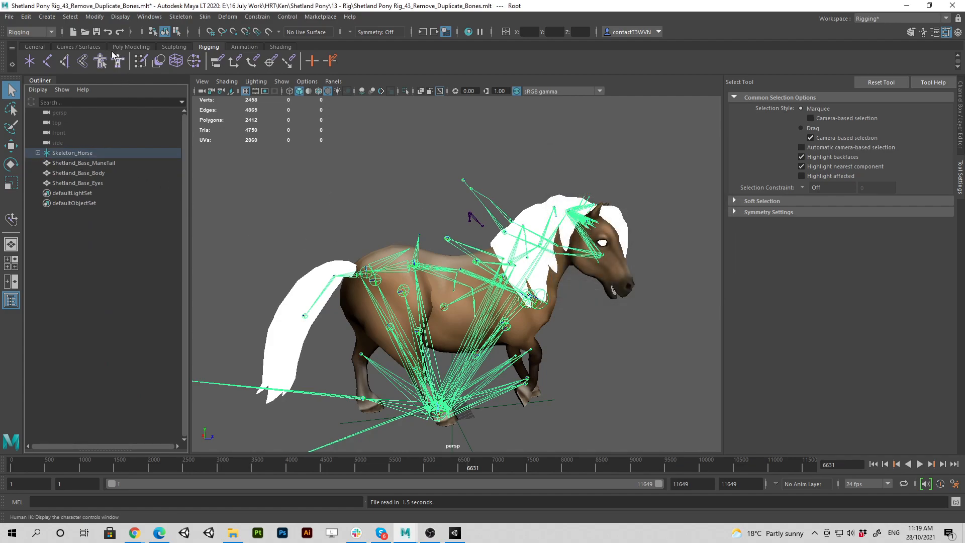
- Import Shetland_Pony_Rig_Final_43_Tack.fbx and select the imported Shetland_Base_Saddle mesh
click(6, 19)
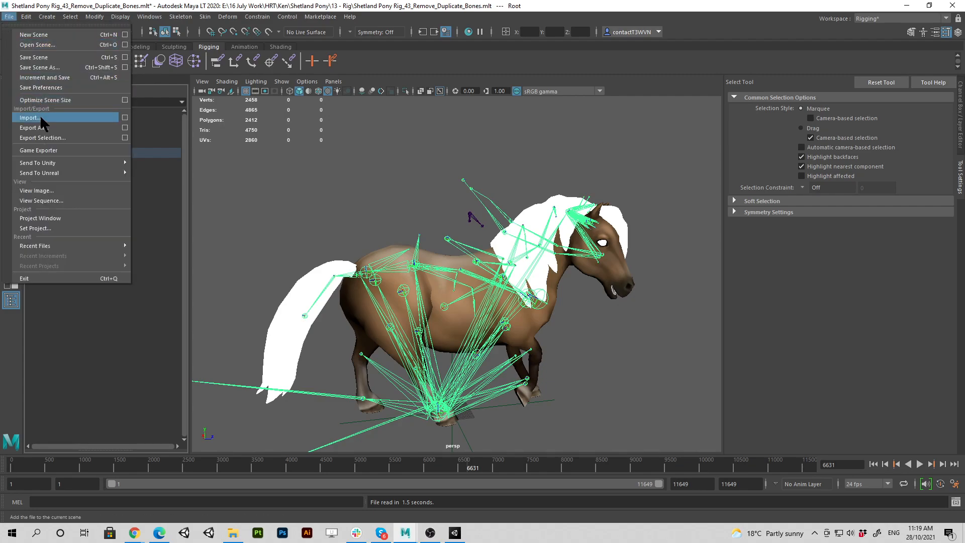
click(30, 117)
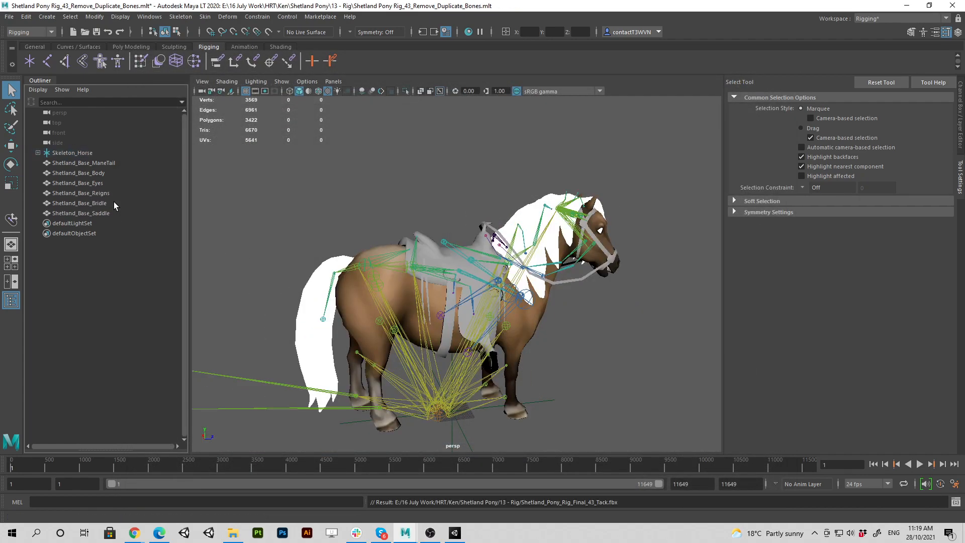
click(80, 213)
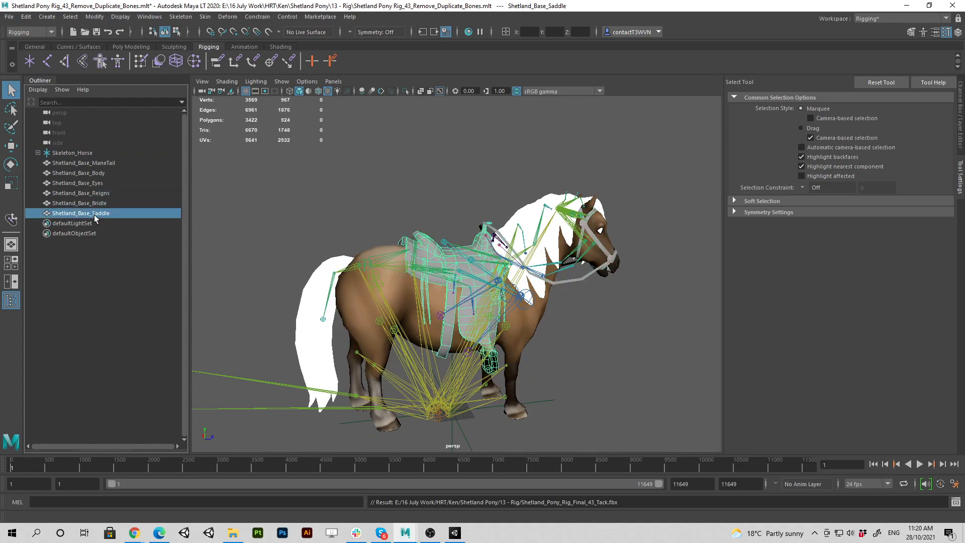
mouse_move(101, 203)
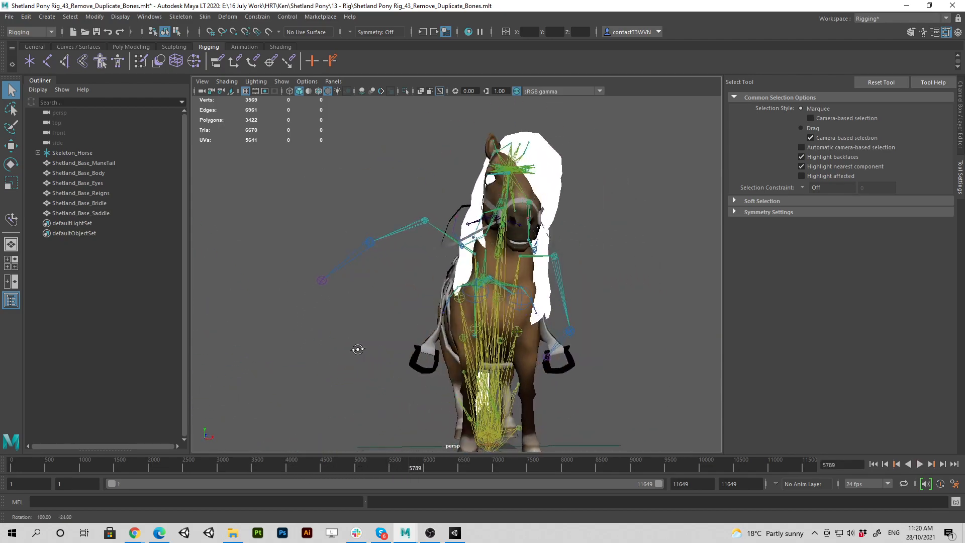
drag(358, 349, 450, 293)
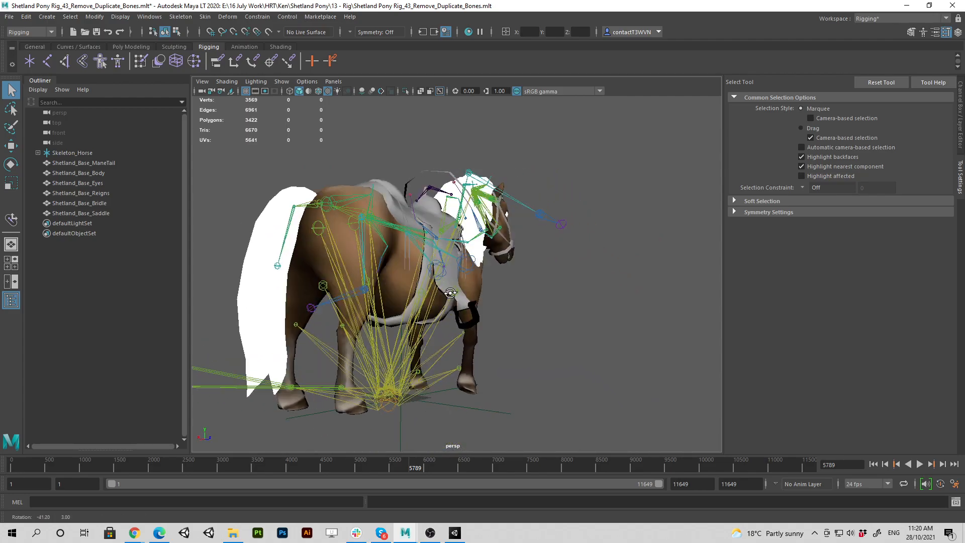